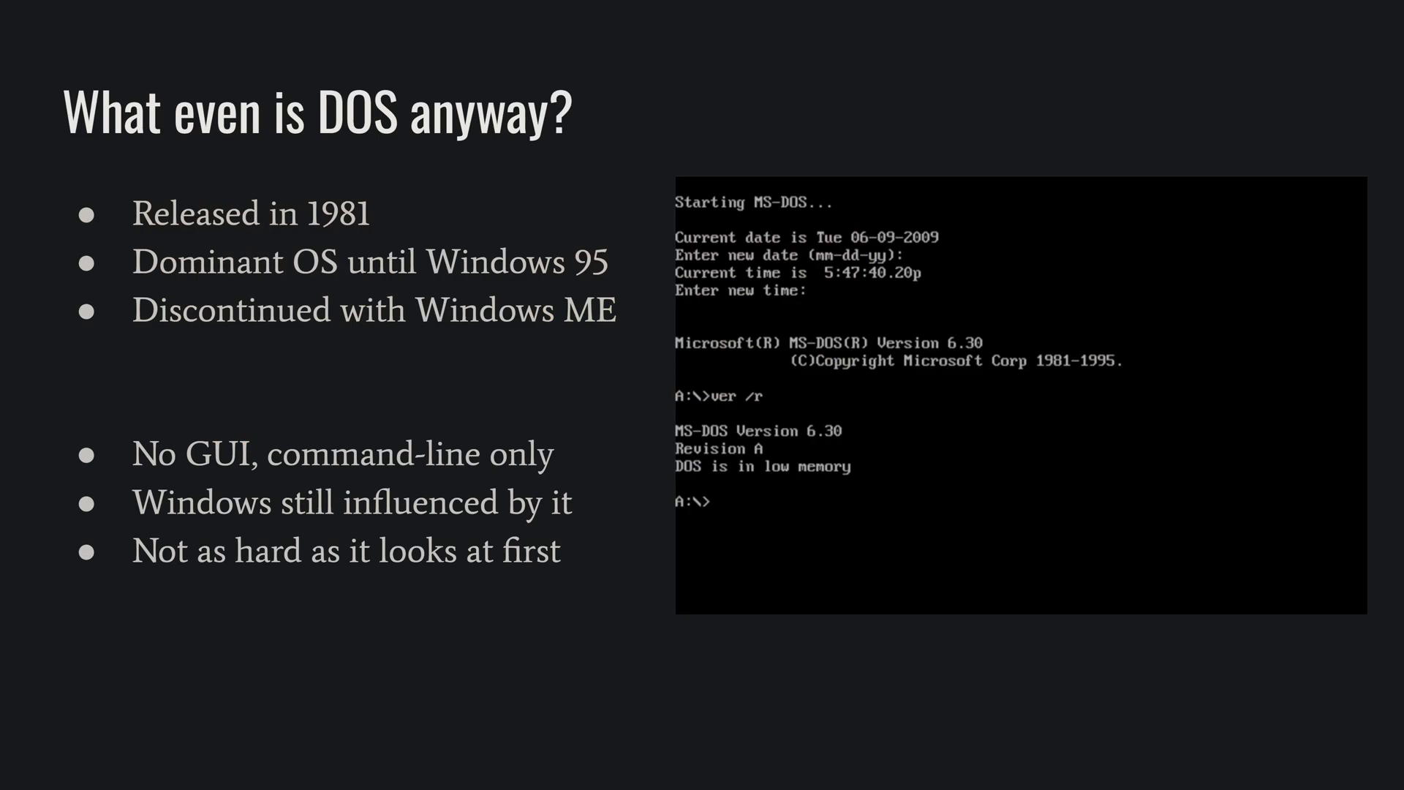
# Step: Move to the Step 1 slide about mounting c:\oldgames as drive C in DOSBox
pyautogui.press('right')
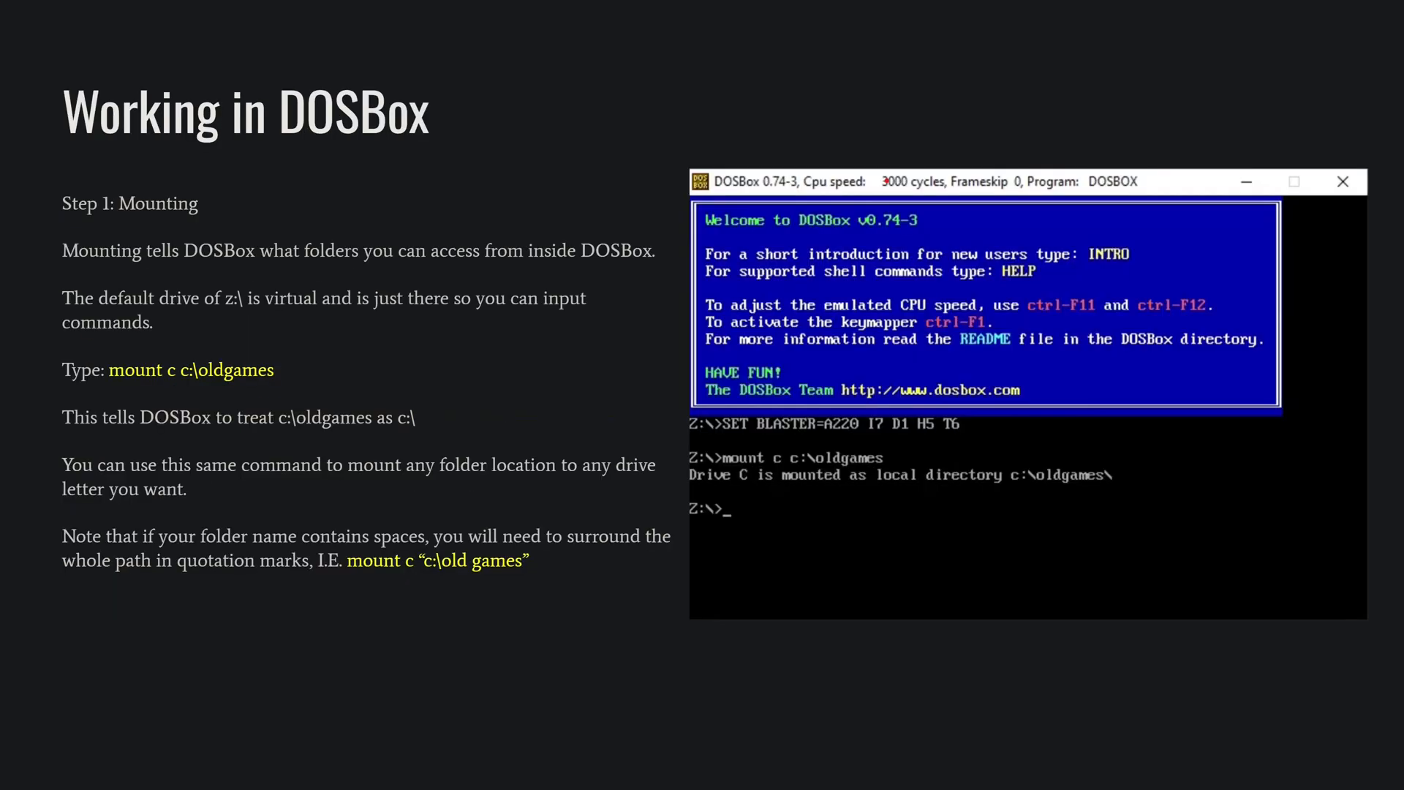